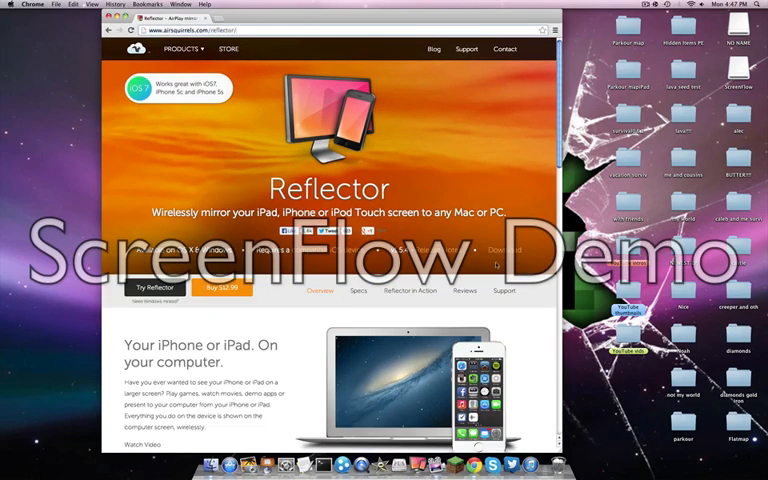
Scroll down the Reflector website before launching the Reflector app.
scroll("down", 3)
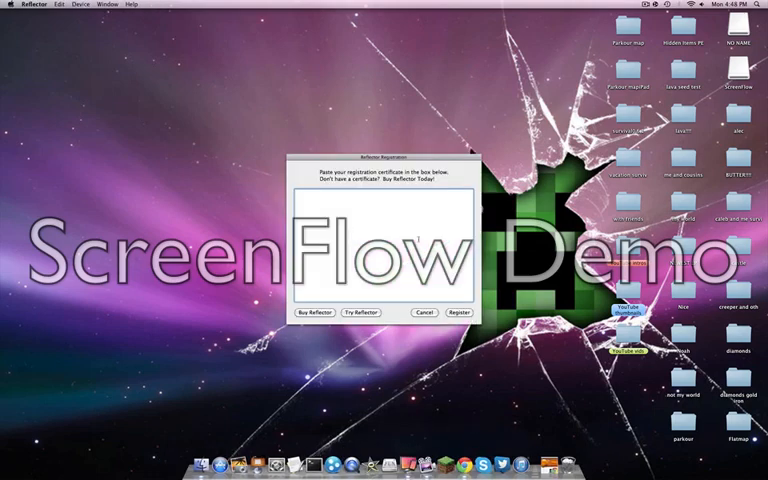
Choose Try Reflector to dismiss the registration prompt and allow mirroring.
left_click(360, 312)
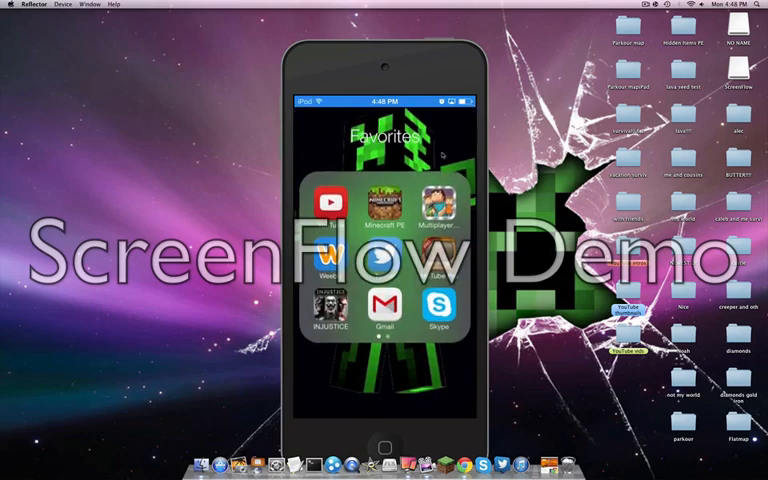
Start a video in the iPod's Videos app and bring up the AirPlay panel.
left_click(384, 450)
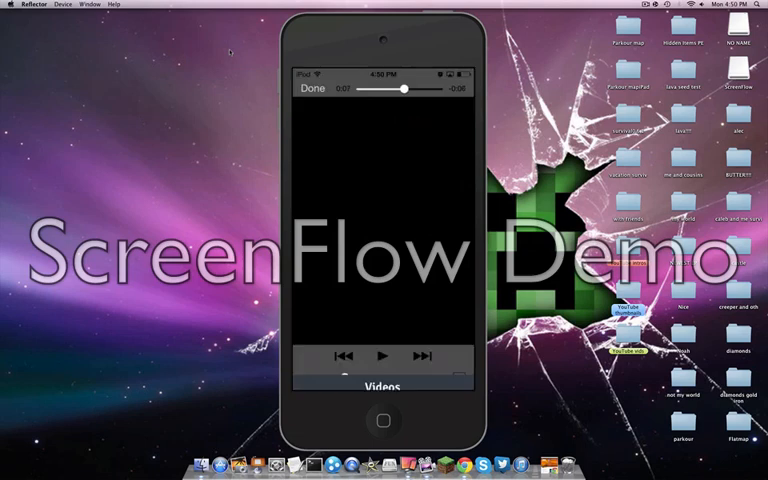
left_click(312, 92)
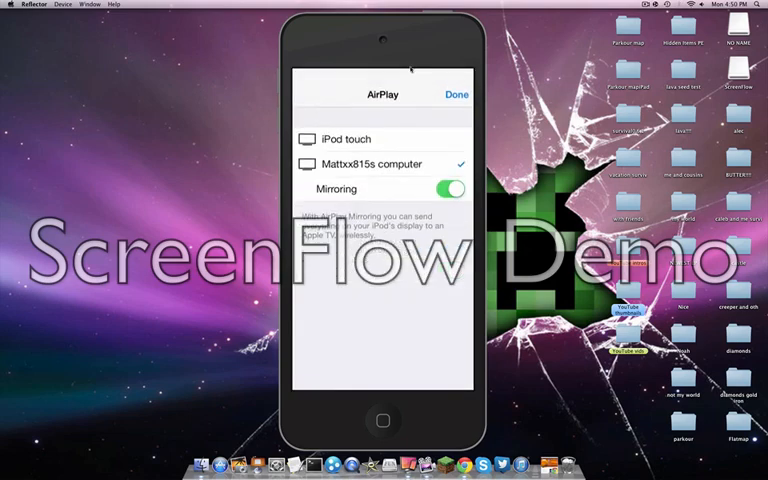
Switch AirPlay Mirroring off so the iPod screen leaves the Mac desktop.
left_click(456, 92)
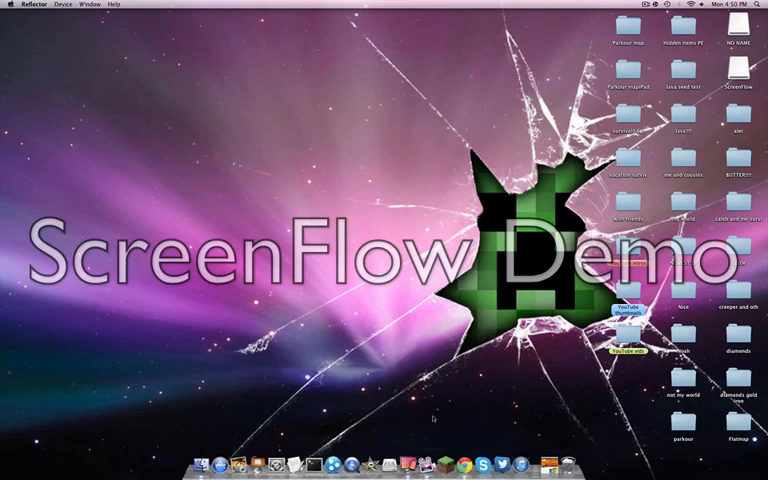
mouse_move(508, 464)
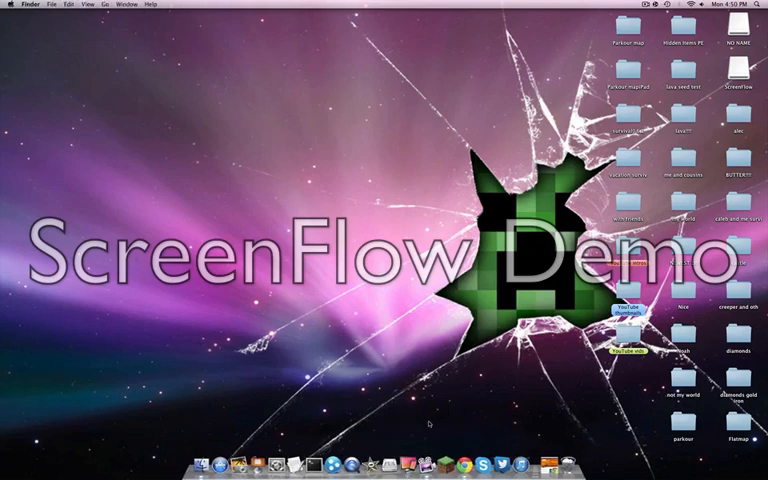
mouse_move(476, 460)
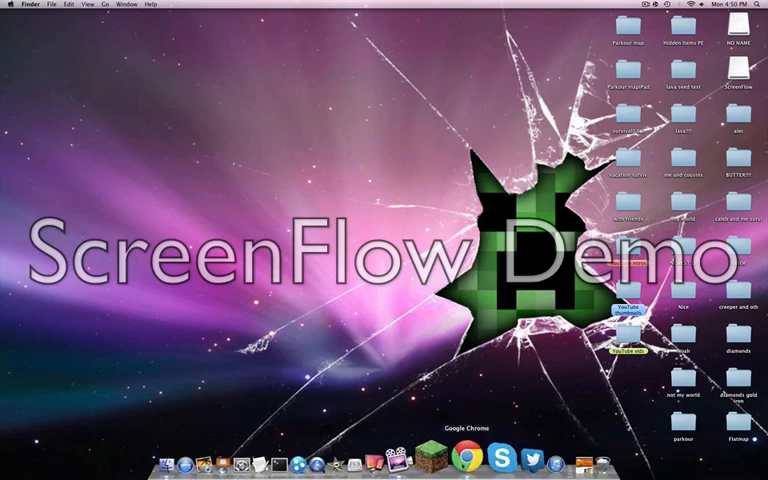
Bring the Reflector product page back to the front in Google Chrome.
left_click(470, 454)
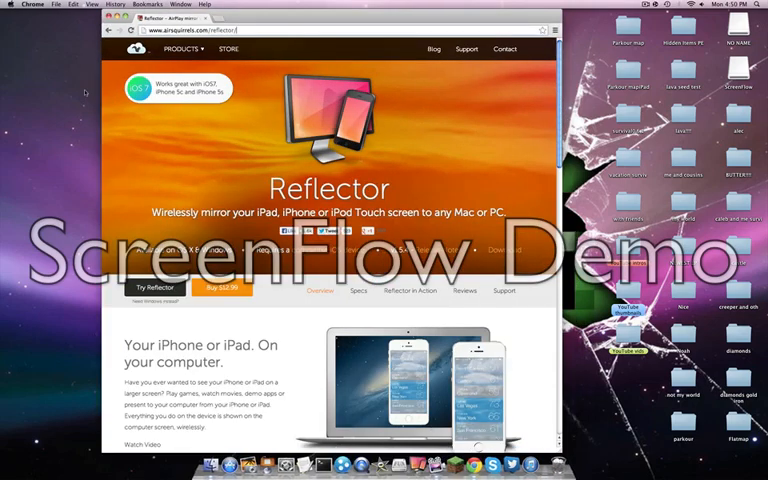